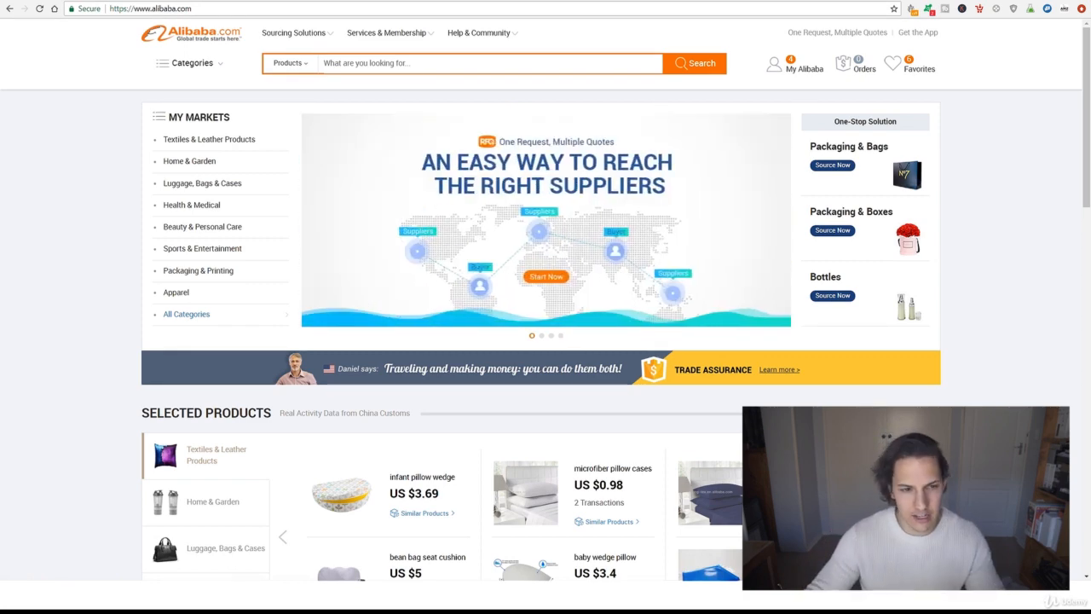
pyautogui.moveTo(186, 314)
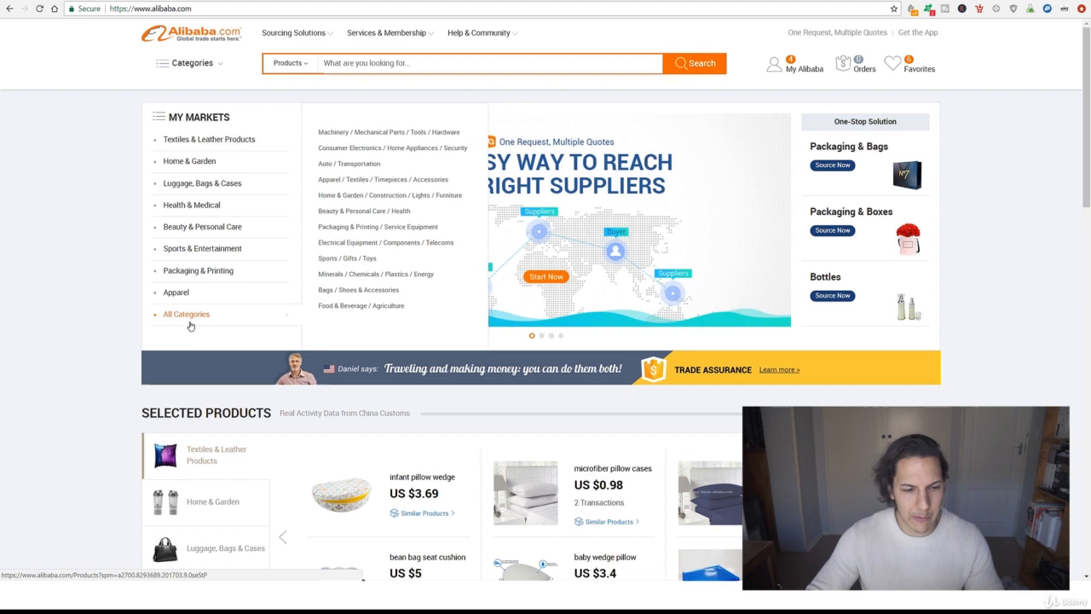
# Step: Open All Categories and scroll through the groups from Agriculture & Food to Electronics
pyautogui.click(186, 314)
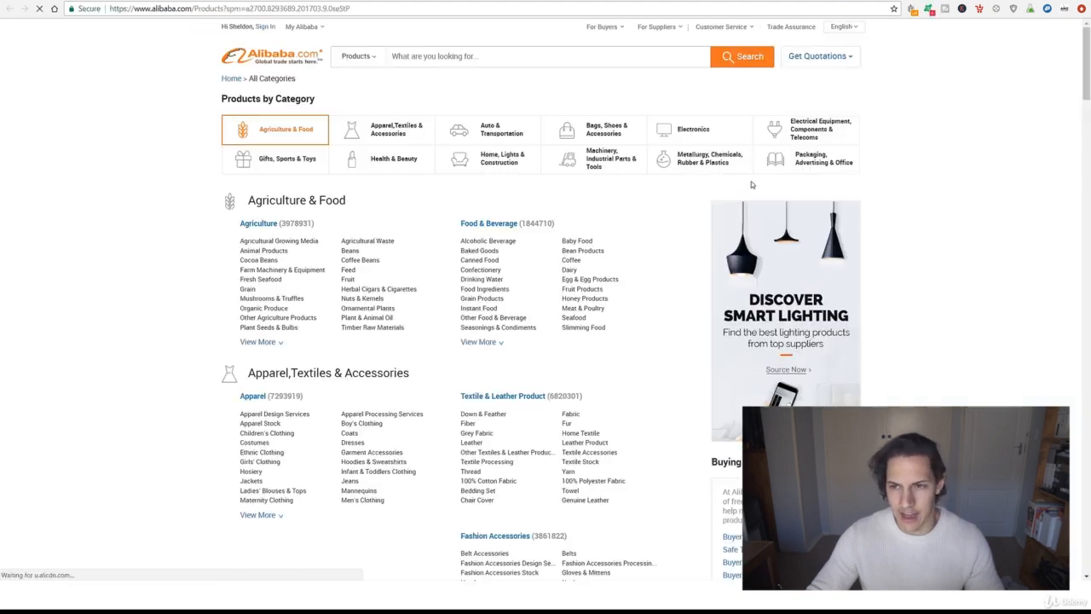
pyautogui.scroll(-3)
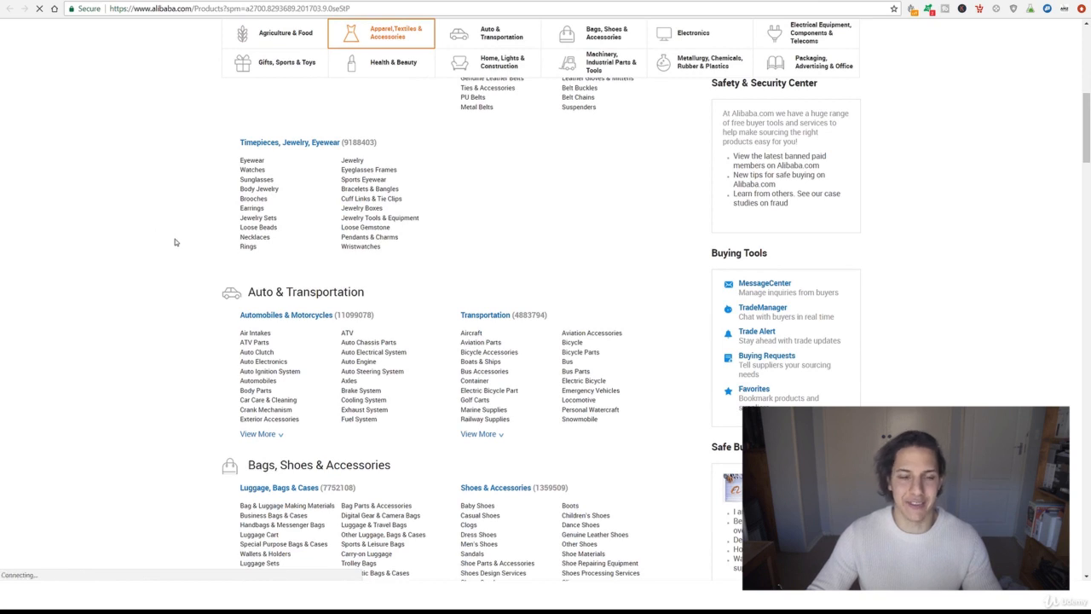
pyautogui.moveTo(409, 298)
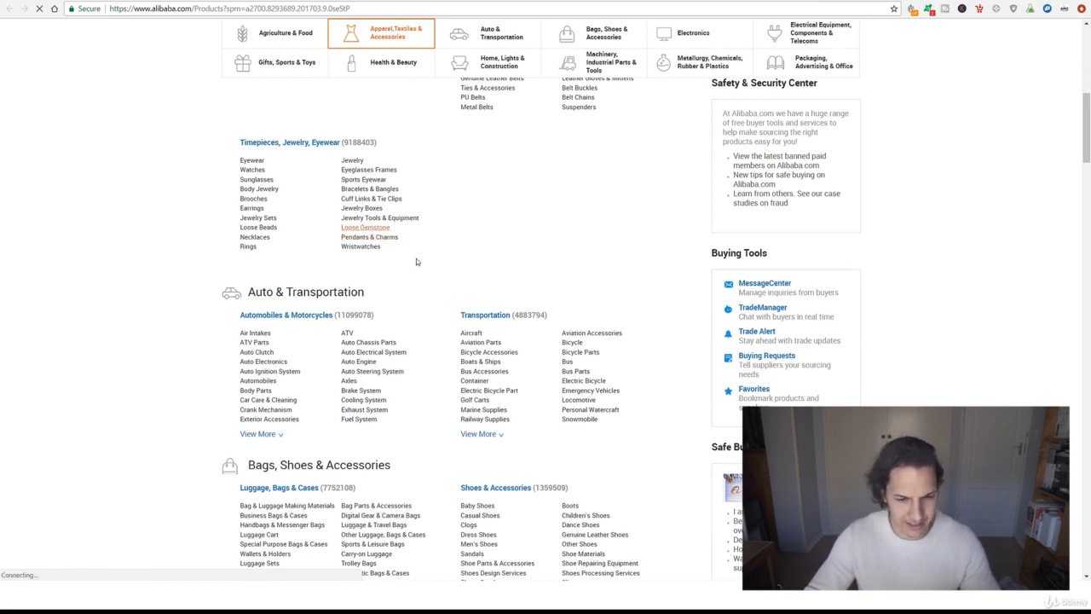
pyautogui.scroll(-3)
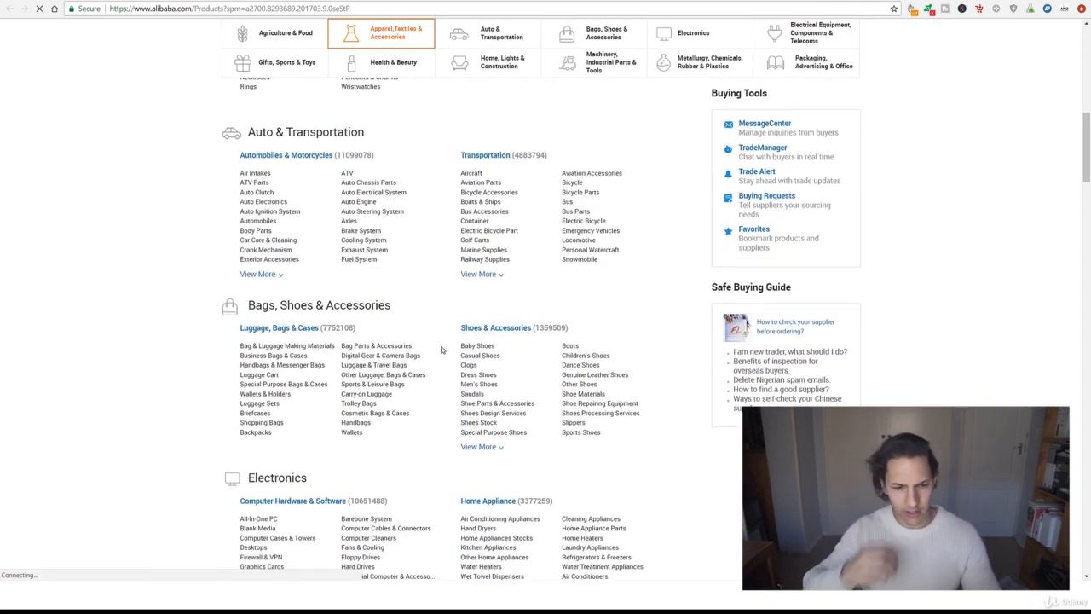
pyautogui.scroll(-3)
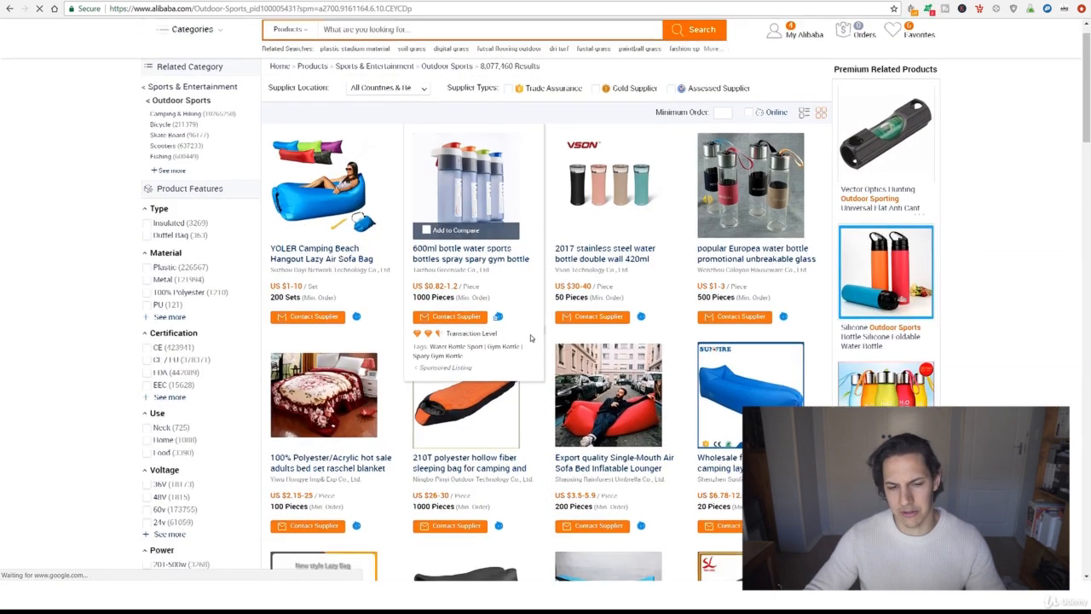
# Step: Scroll through the Outdoor Sports product grid, then open Indoor Sports under Sports & Entertainment
pyautogui.scroll(-3)
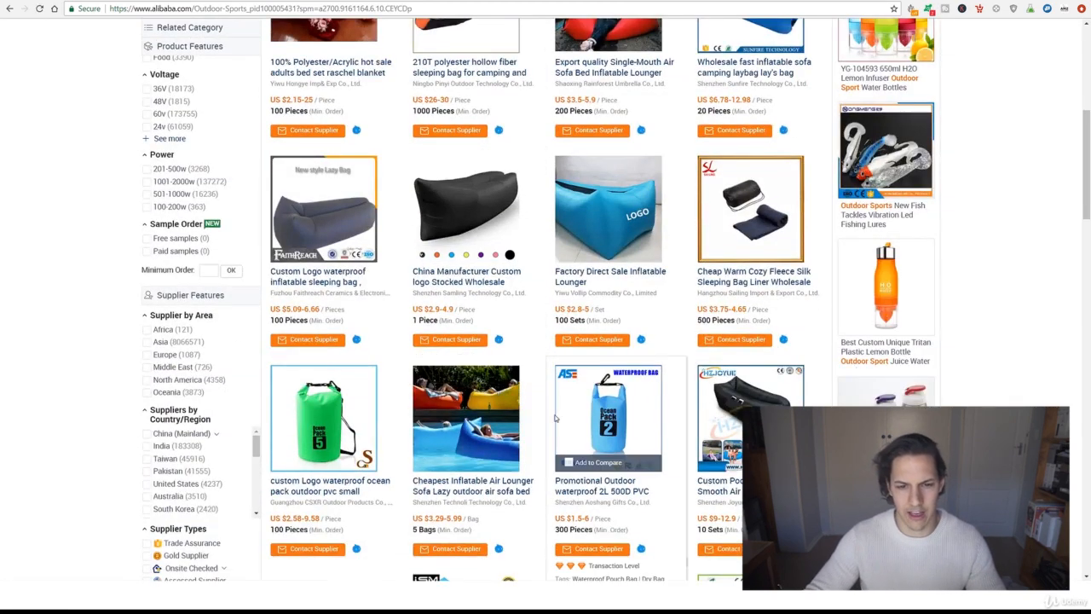
pyautogui.scroll(-3)
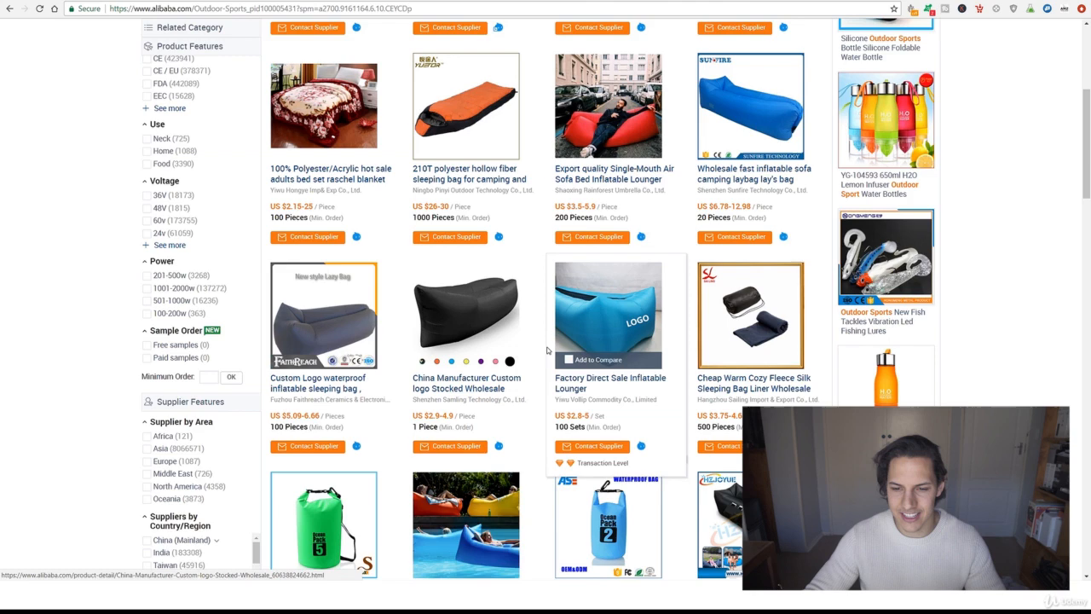
pyautogui.scroll(-3)
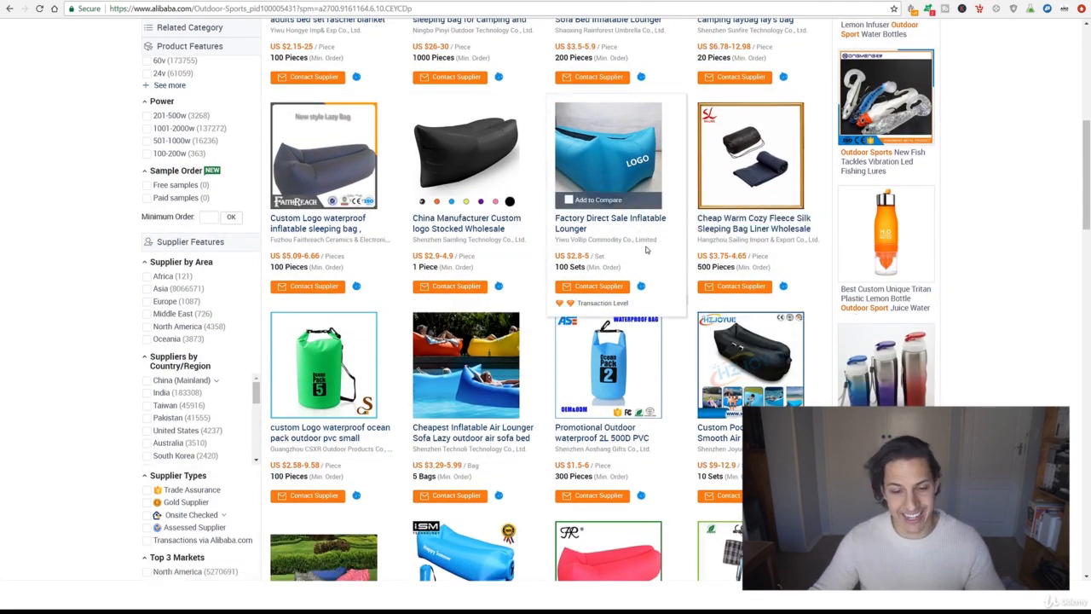
pyautogui.scroll(-3)
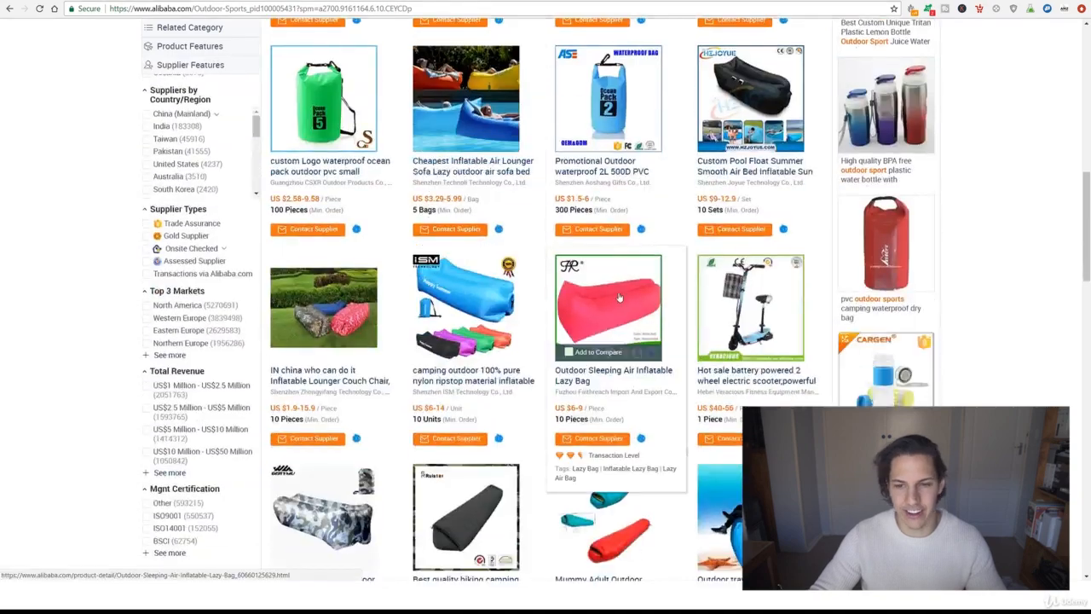
pyautogui.scroll(-3)
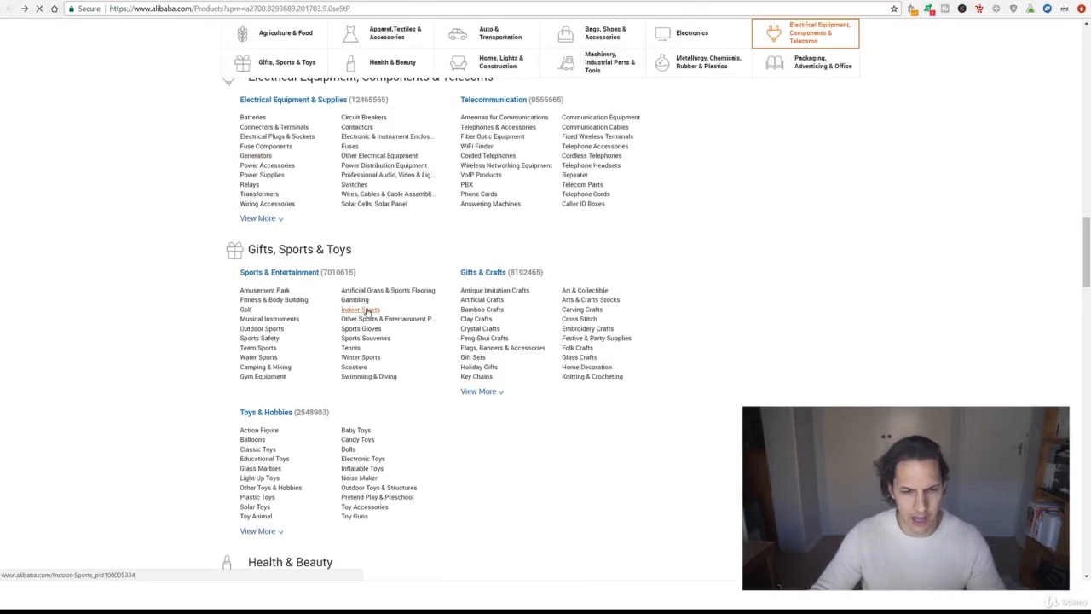
pyautogui.click(359, 309)
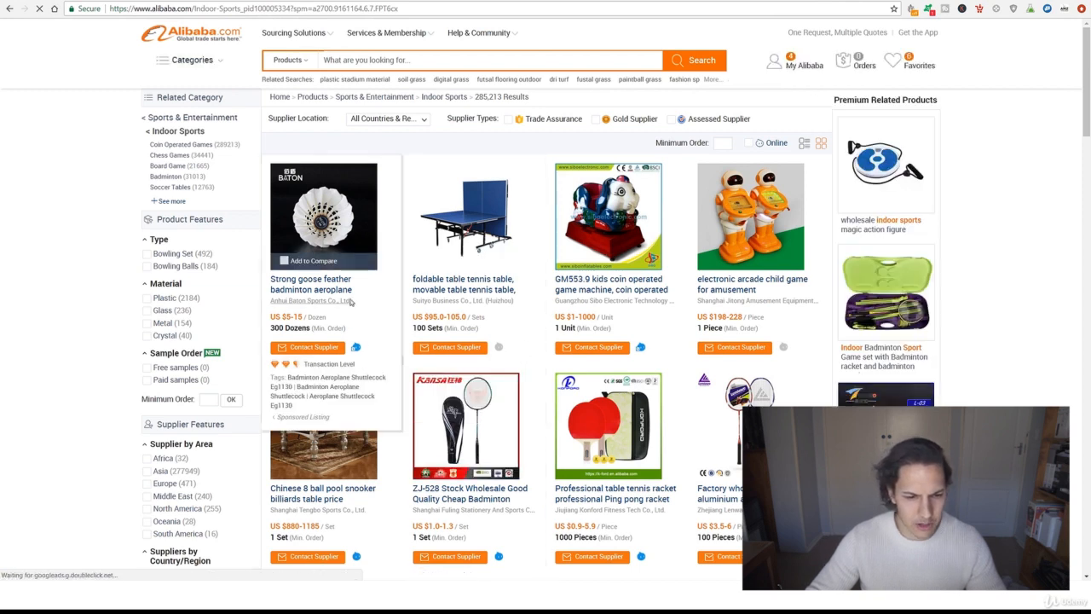
pyautogui.moveTo(310, 284)
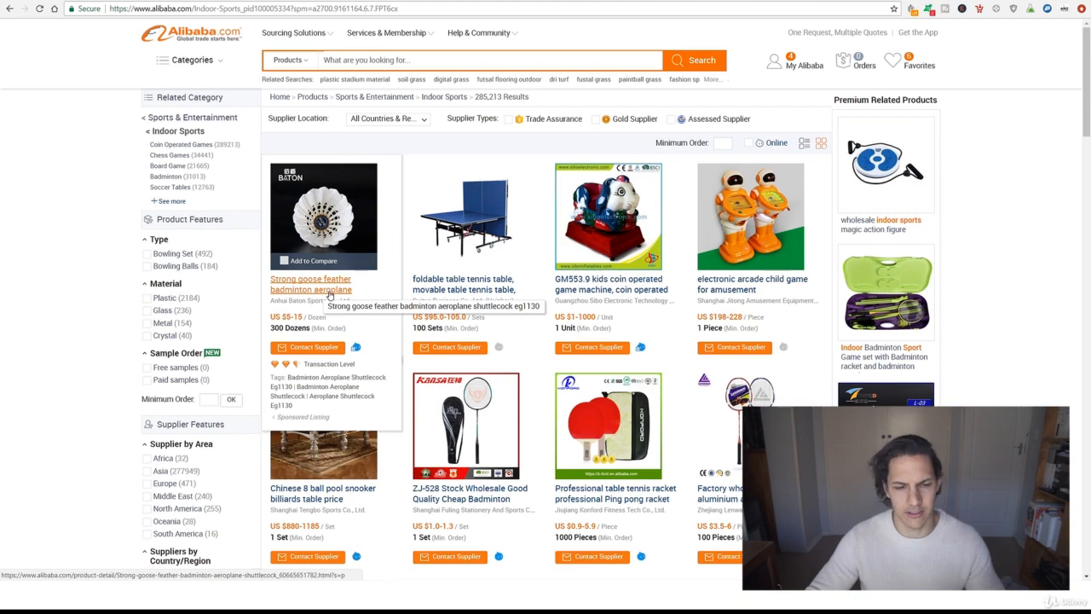
# Step: Scroll the Indoor Sports grid past shuttlecocks and table tennis tables to billiard tables and rackets
pyautogui.scroll(-3)
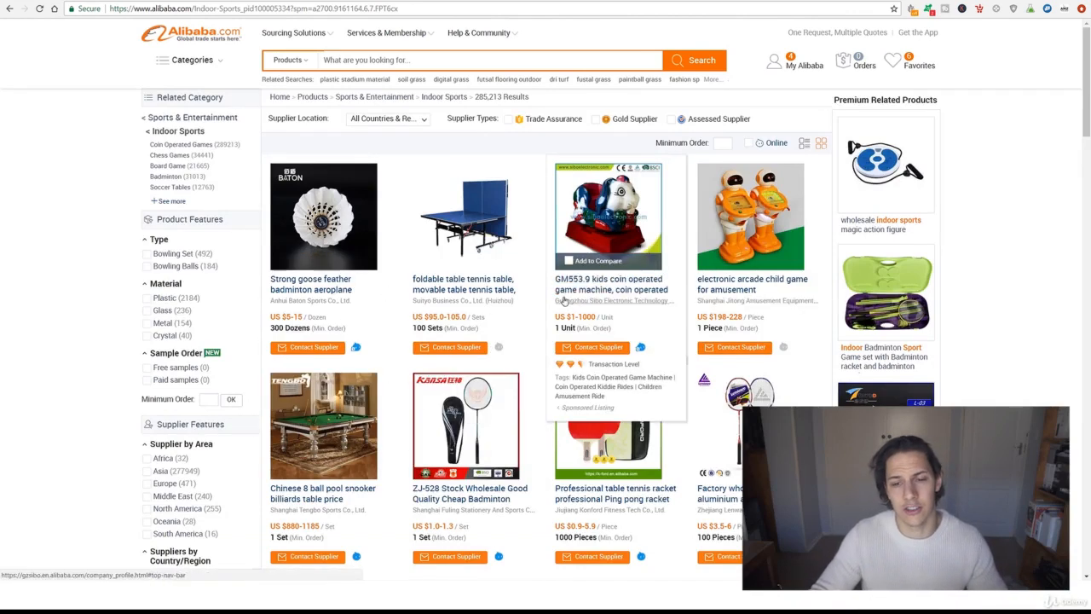
pyautogui.scroll(-3)
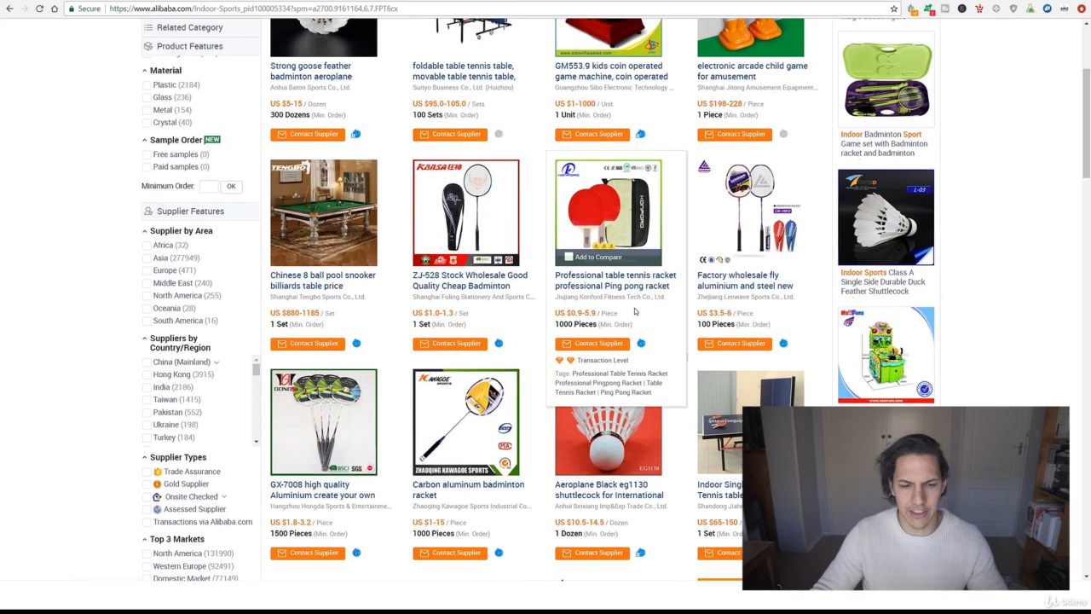